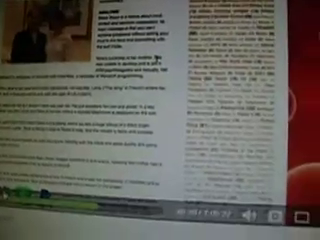
scroll(down, 3)
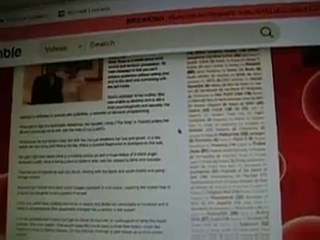
scroll(down, 3)
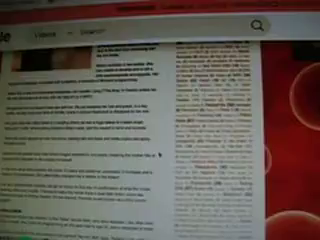
scroll(down, 3)
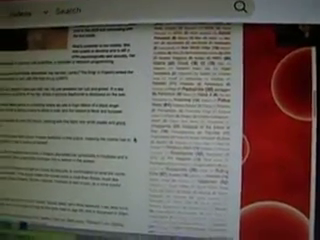
scroll(down, 3)
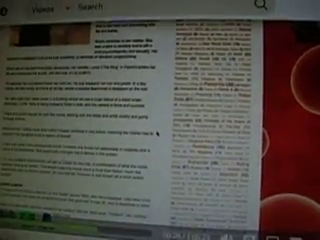
scroll(down, 3)
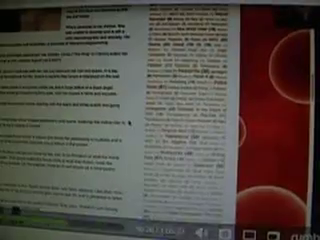
scroll(down, 3)
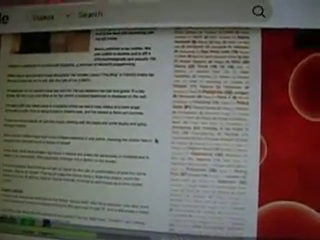
scroll(down, 3)
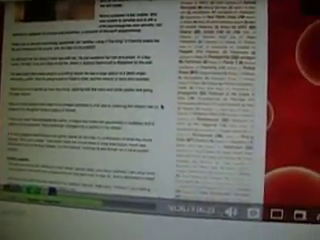
scroll(down, 3)
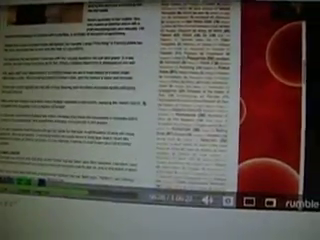
scroll(down, 3)
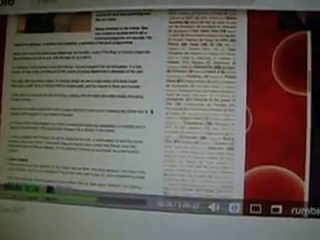